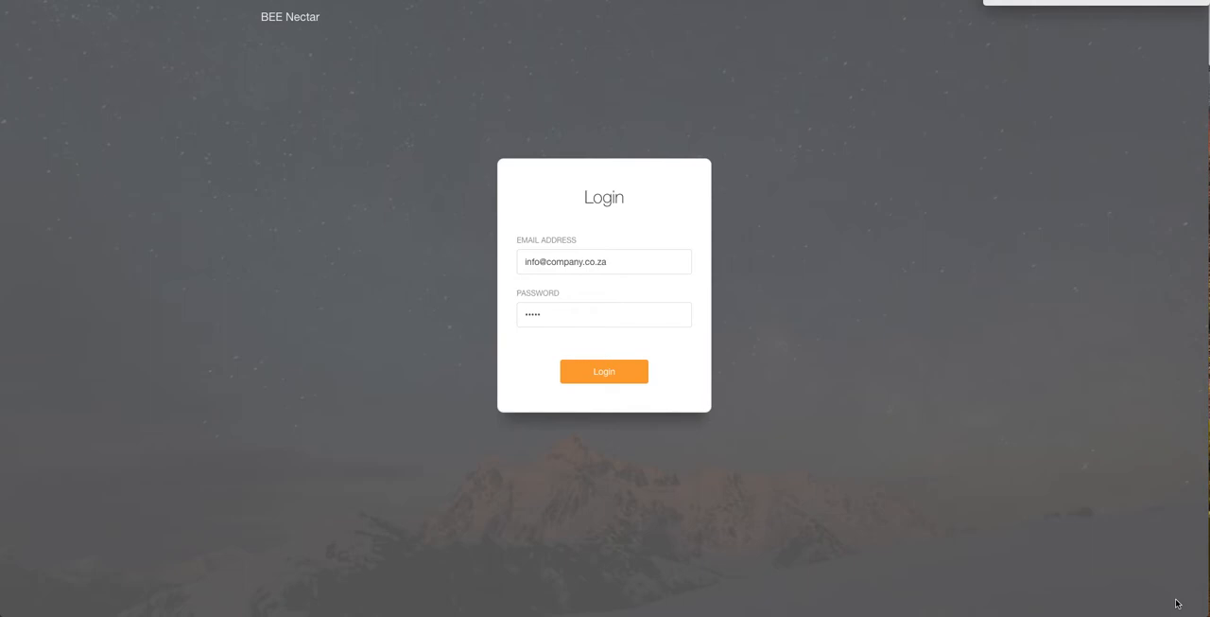
Sign in with the parent company's email and password to reach the dashboard.
left_click(605, 371)
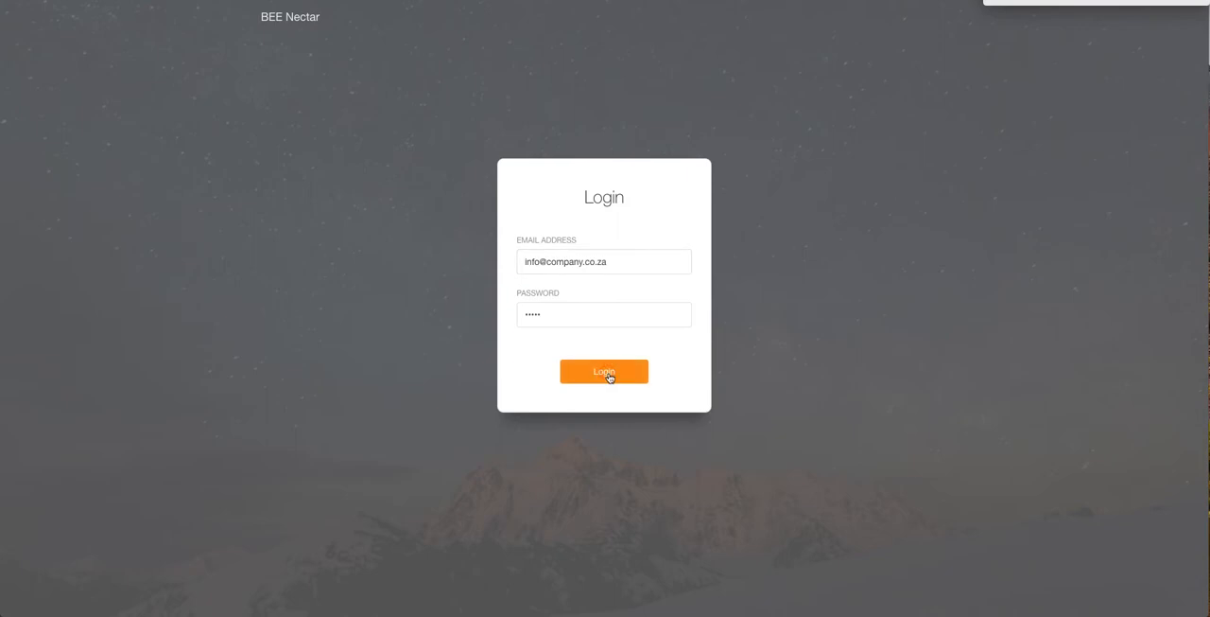
left_click(605, 371)
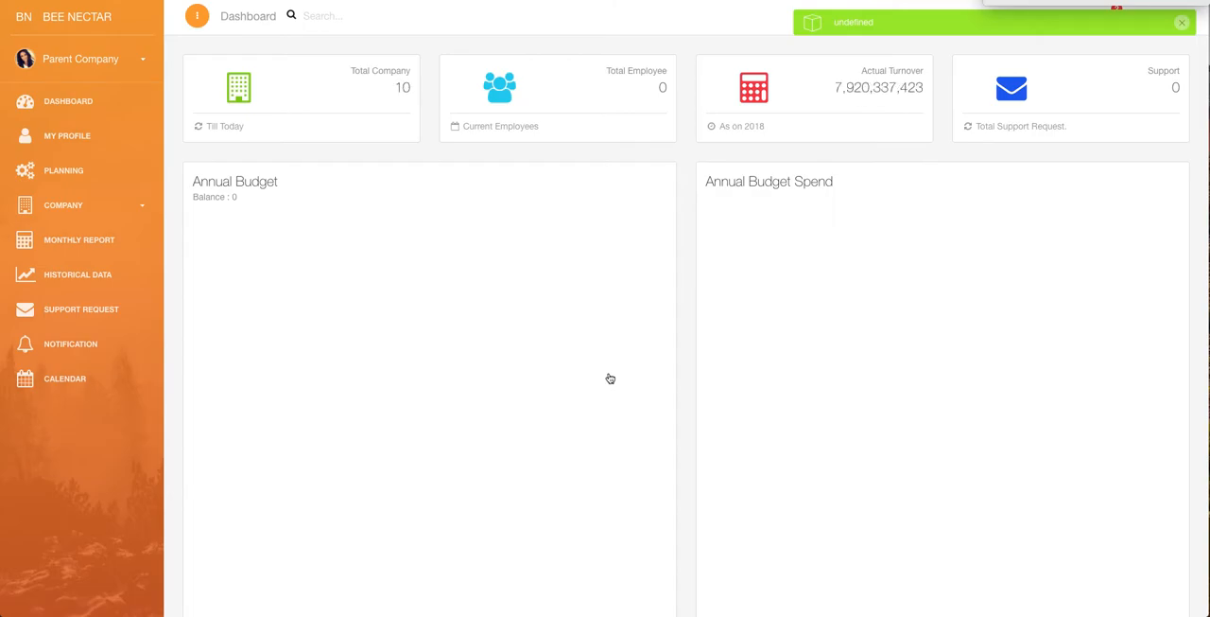
mouse_move(556, 367)
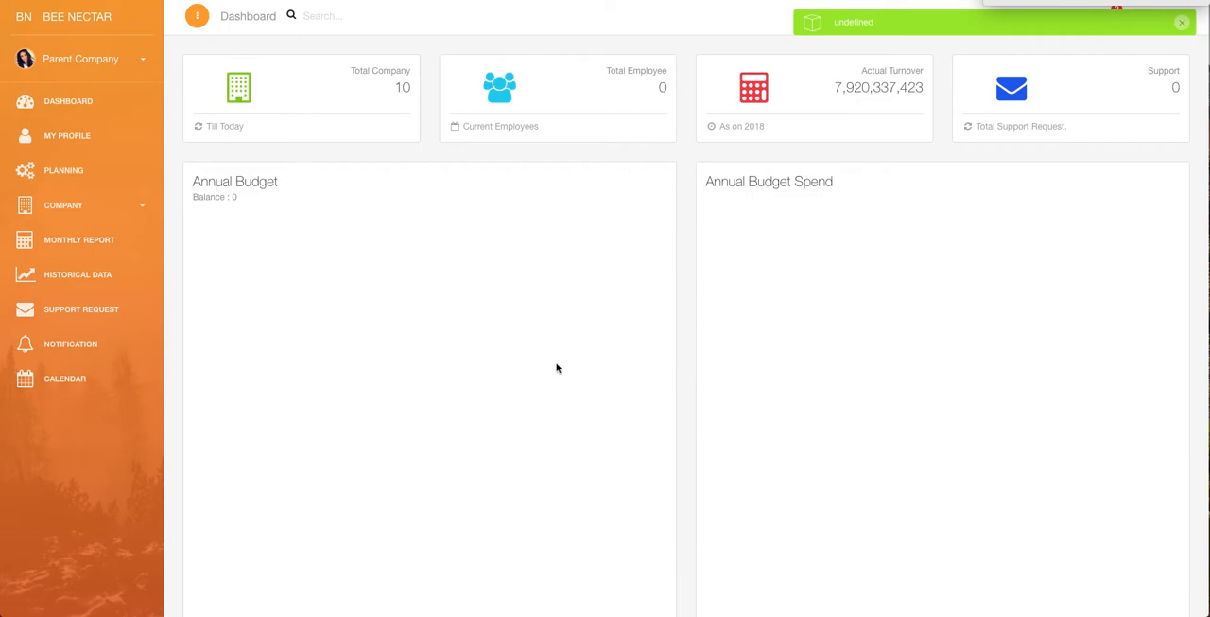
Go to Company in the sidebar and bring up the add-companies incubator form.
left_click(64, 205)
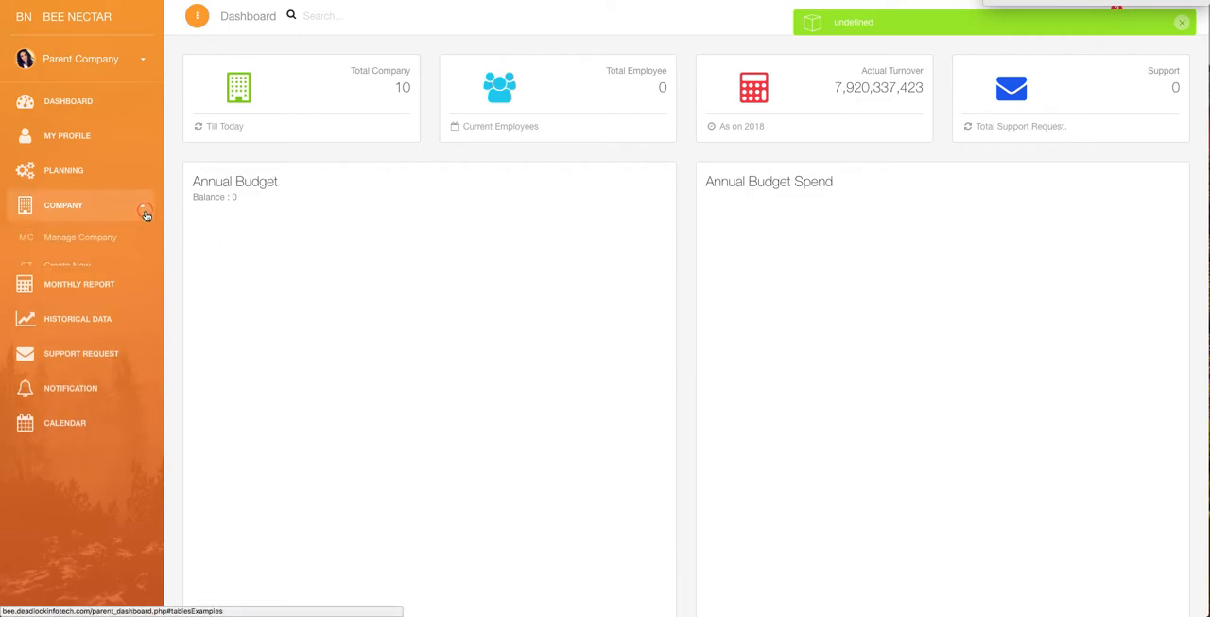
left_click(64, 204)
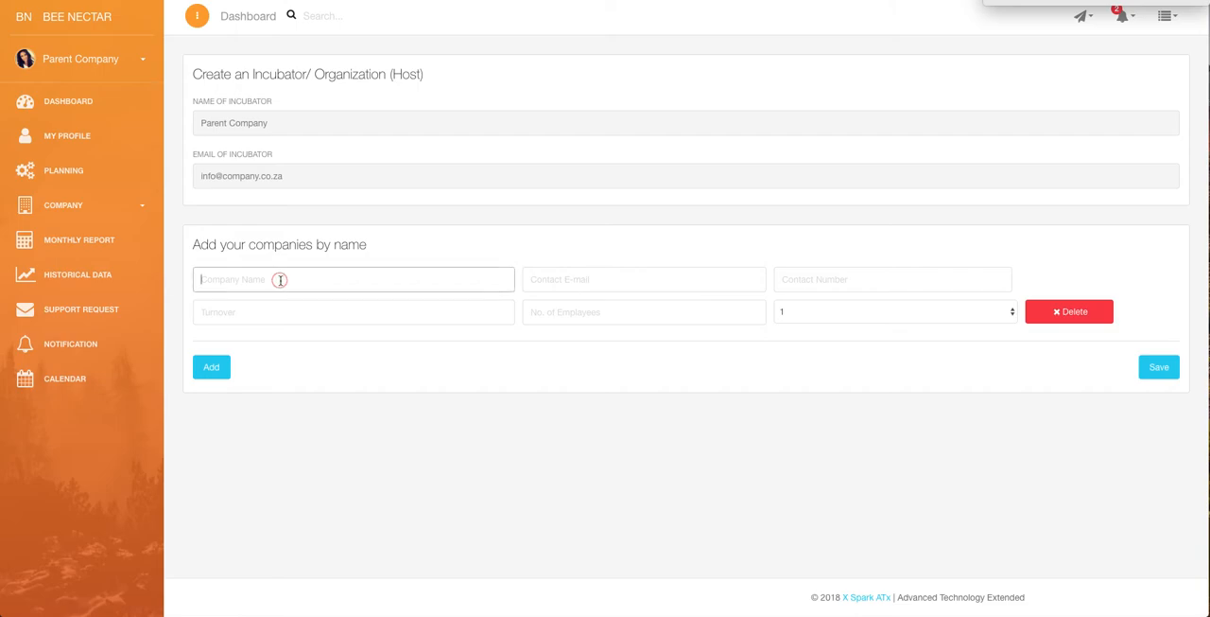
type("Y")
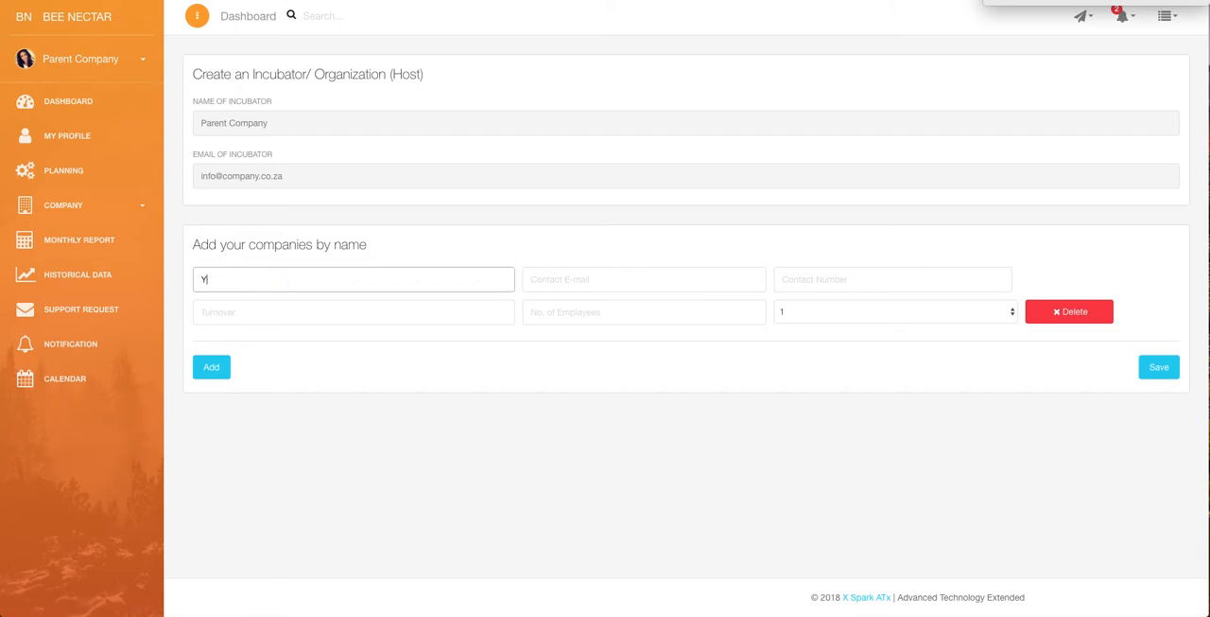
type("aho")
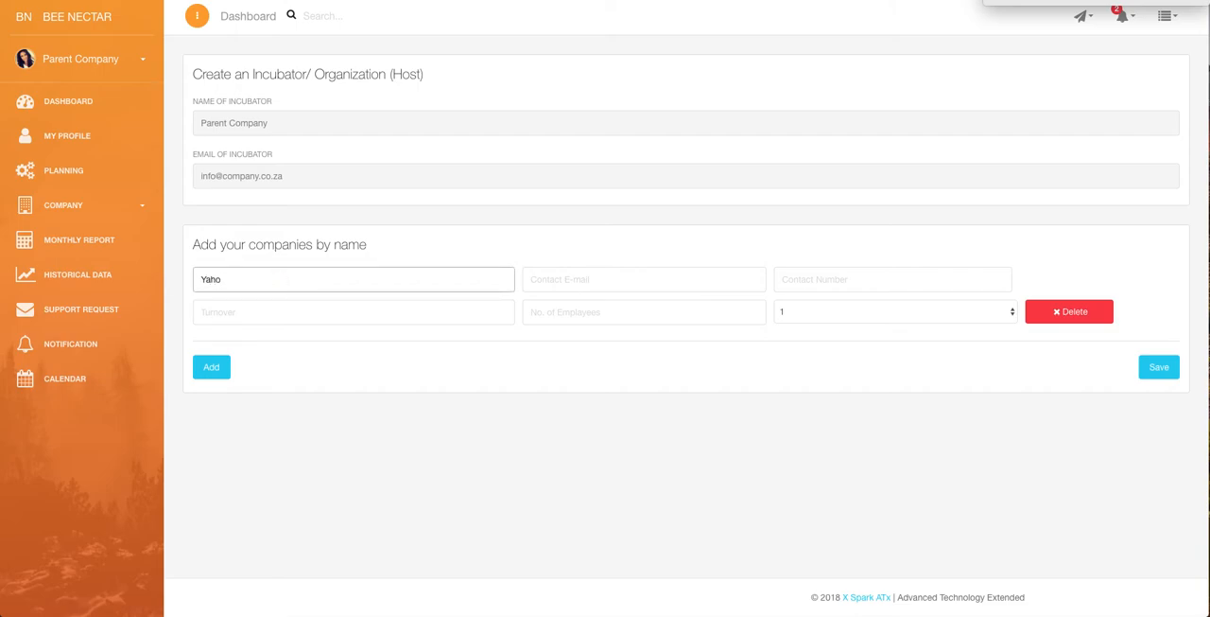
left_click(1158, 367)
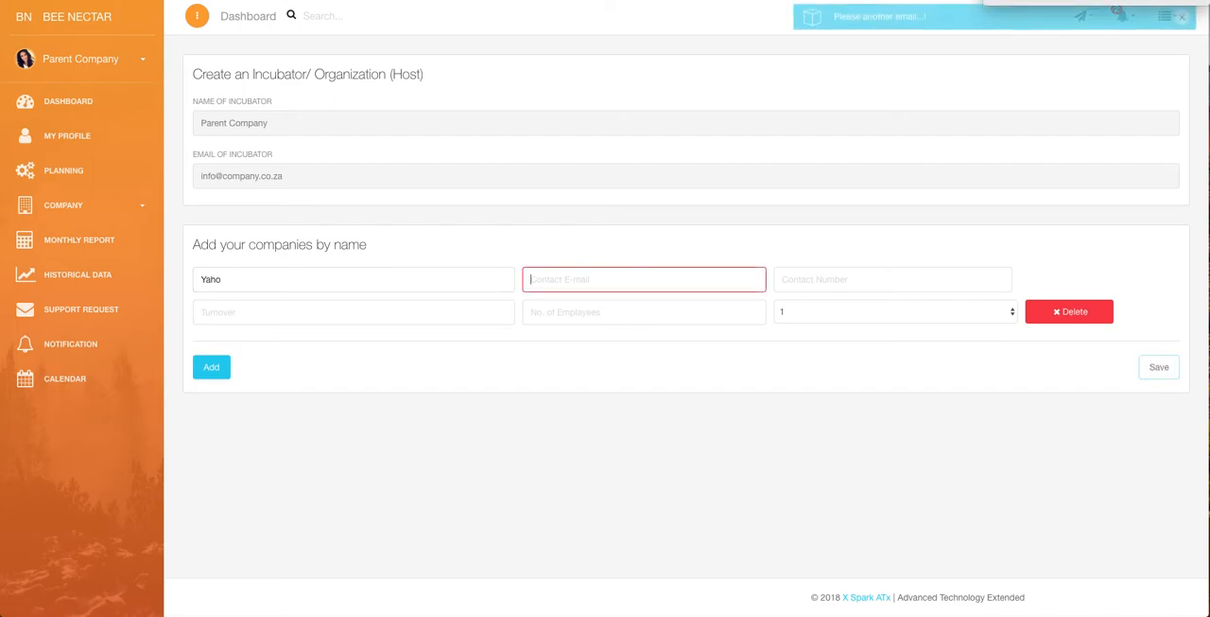
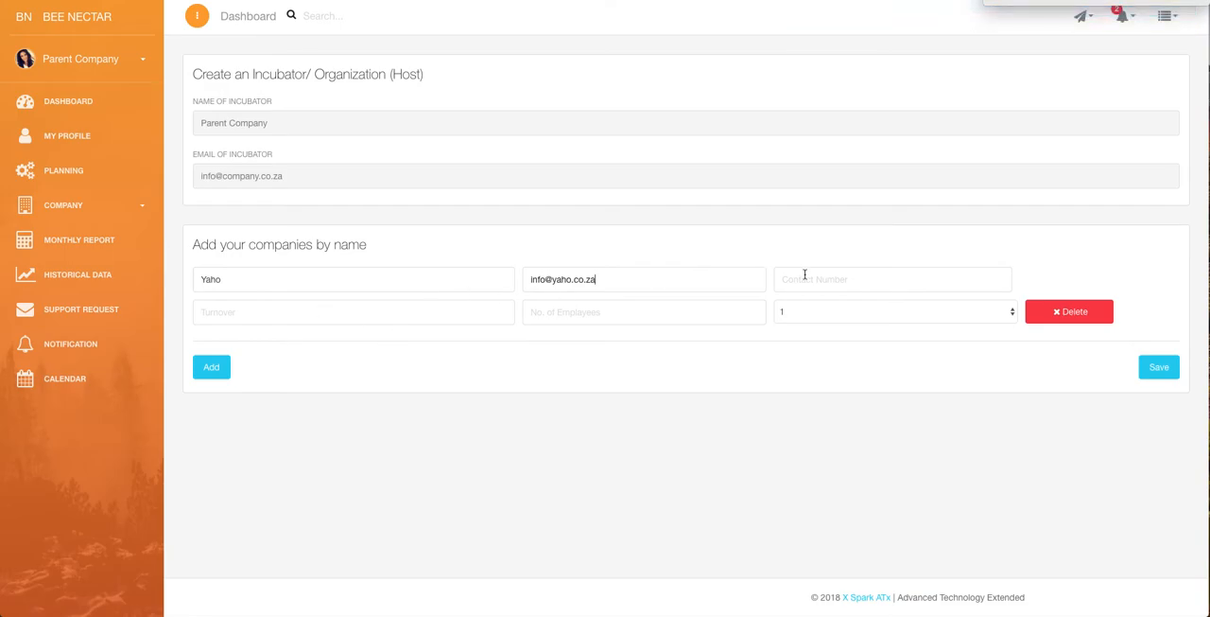
type("1234")
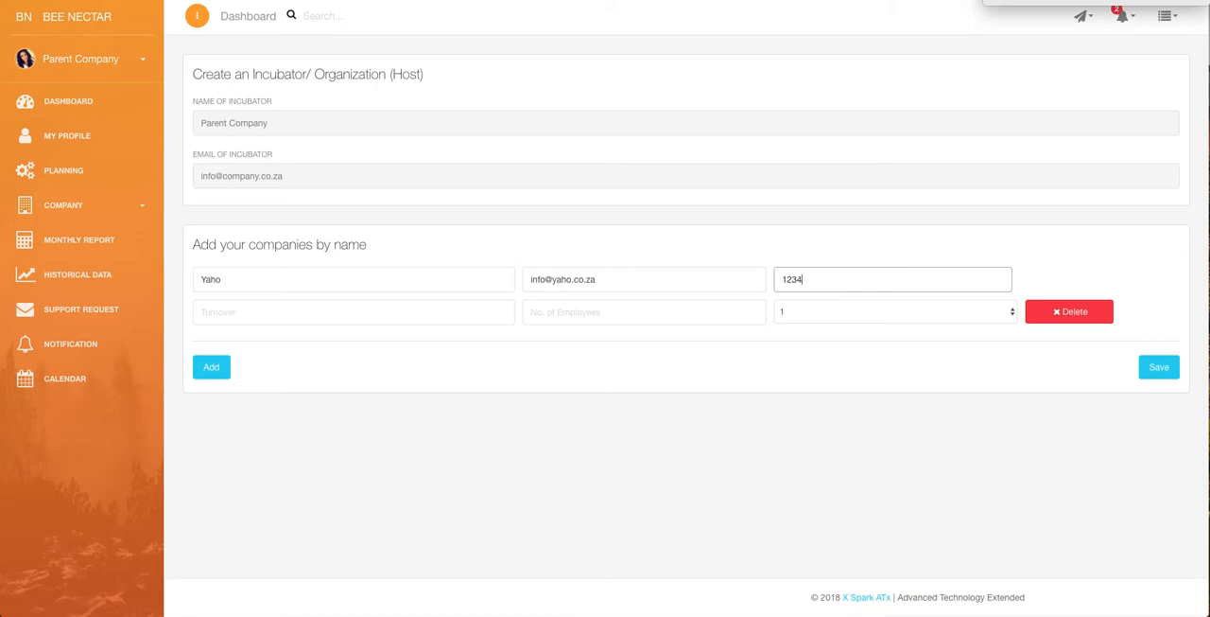
type("567890")
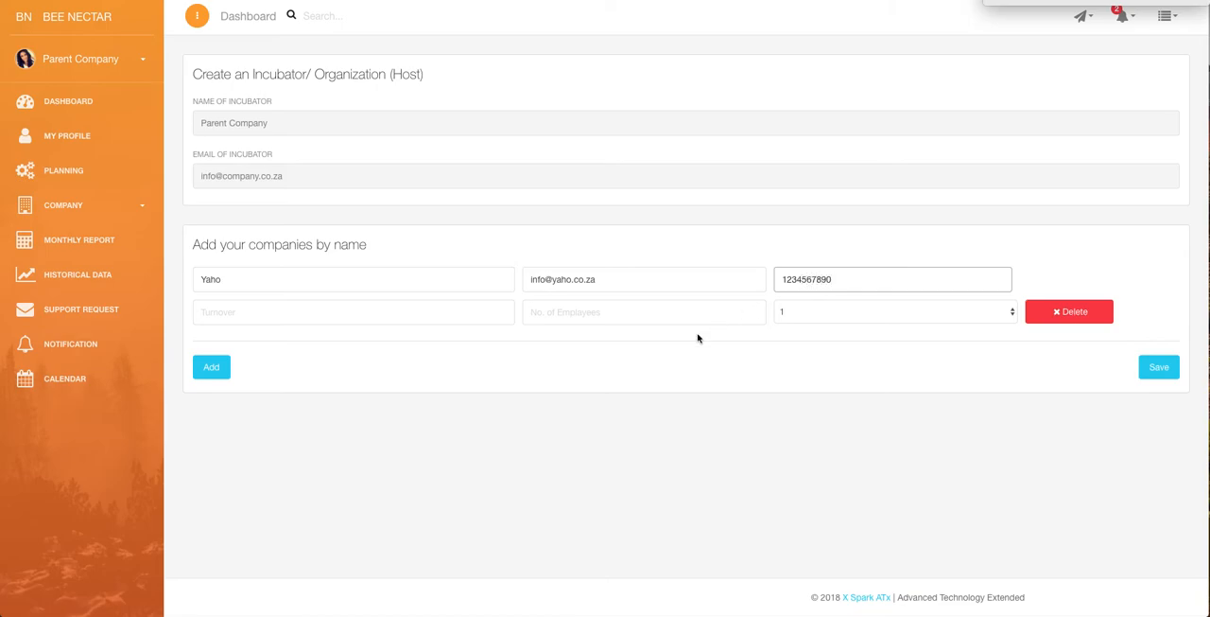
type("1.234")
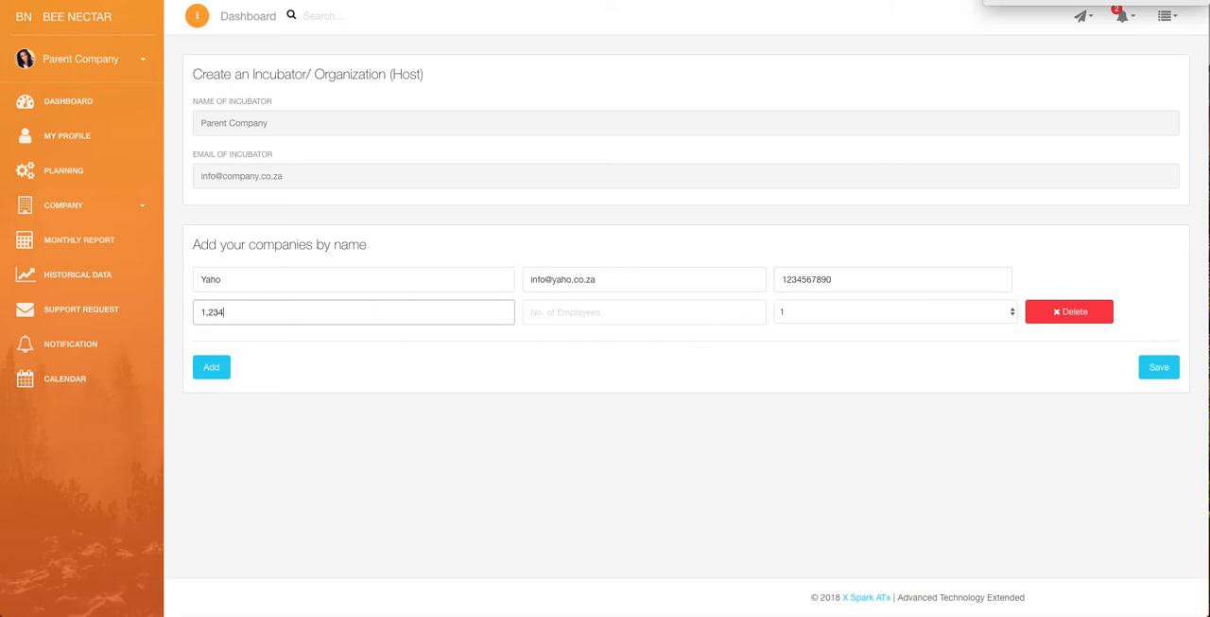
left_click(643, 311)
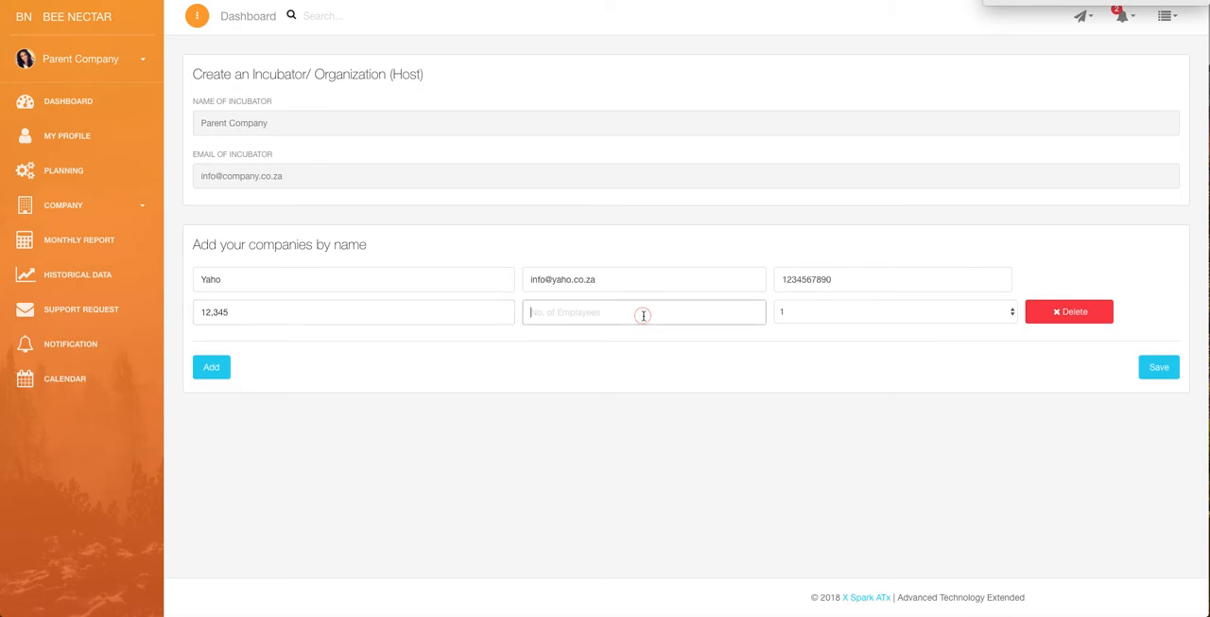
left_click(893, 310)
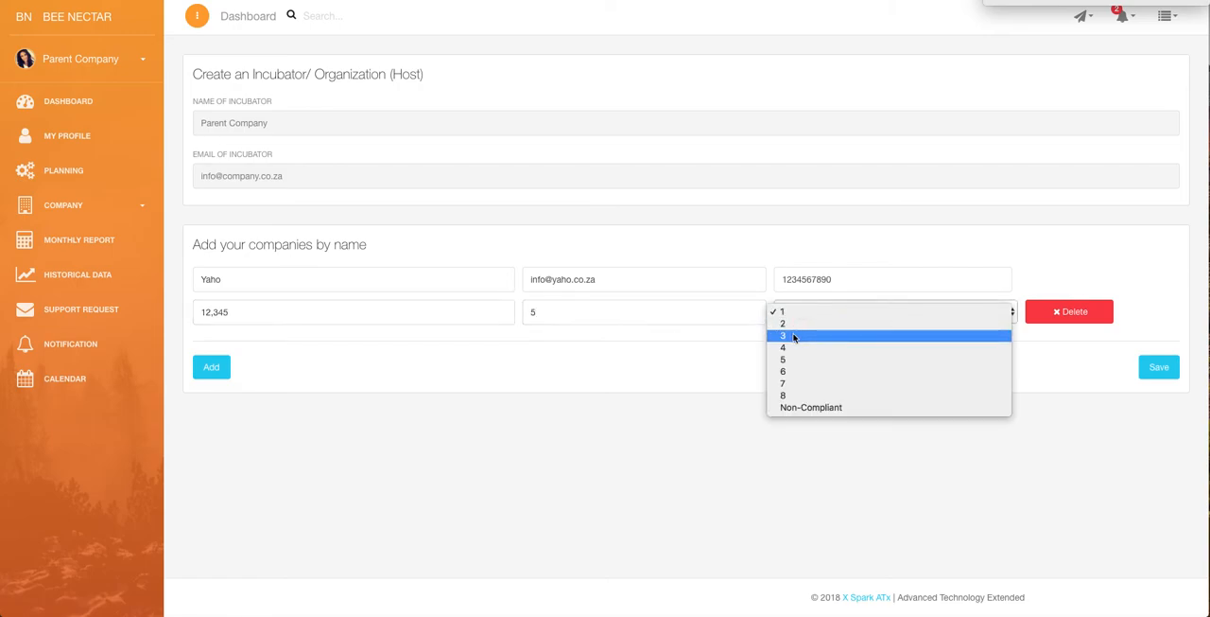
left_click(783, 337)
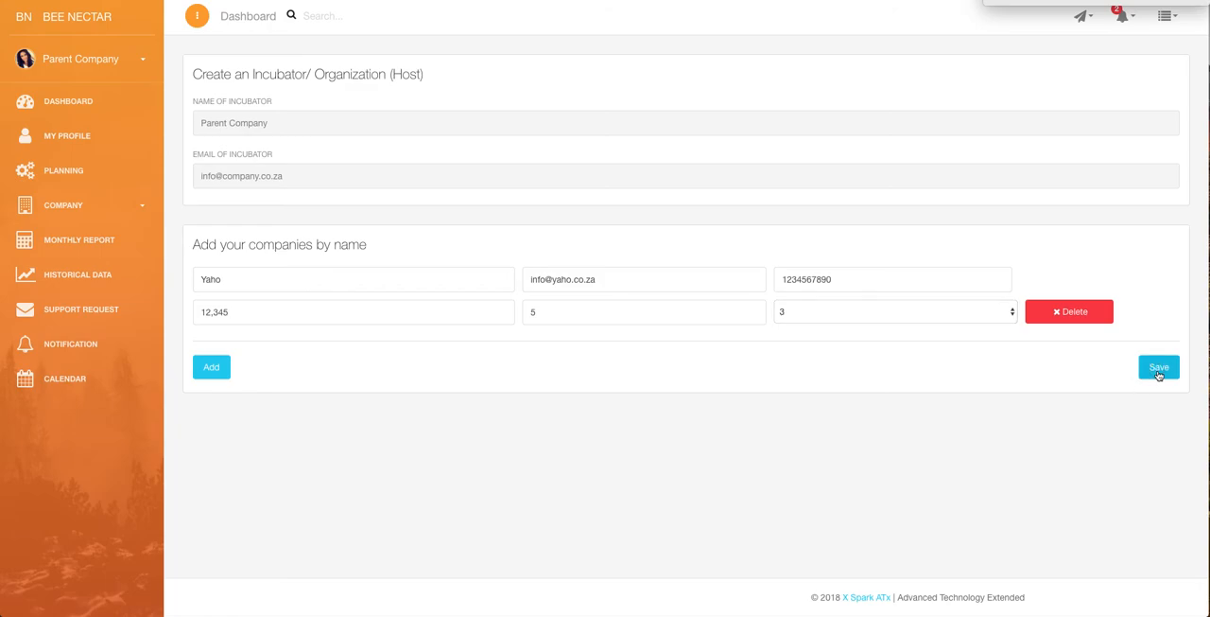
Save Yaho so the 'Child Company Created' confirmation appears.
left_click(1158, 367)
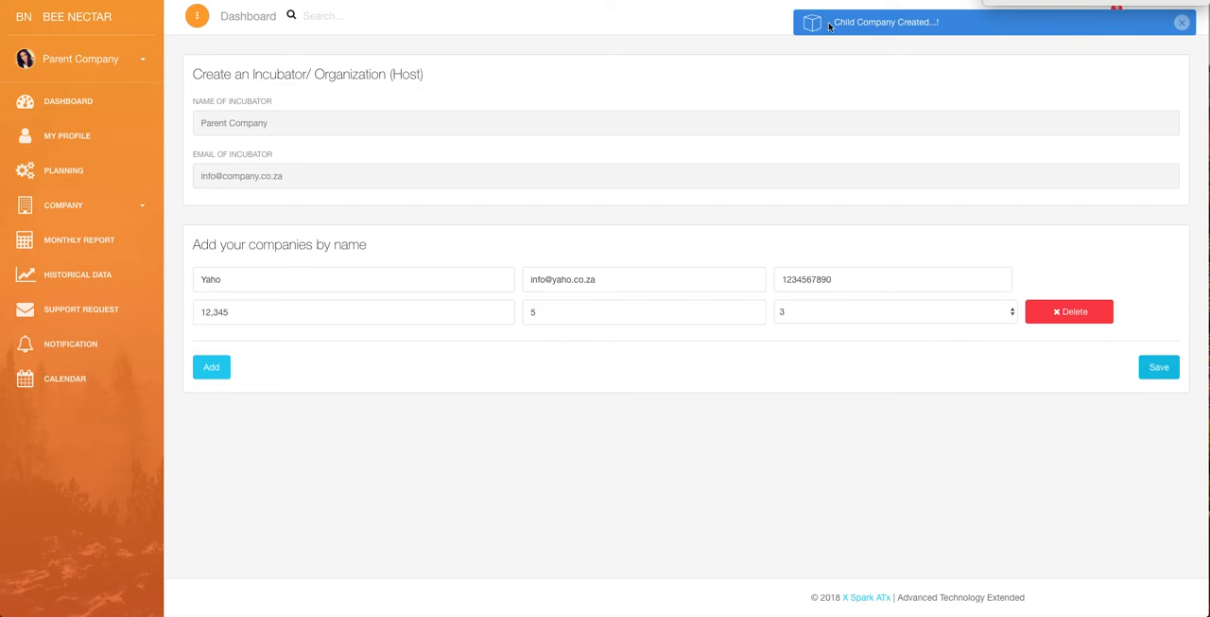
mouse_move(901, 34)
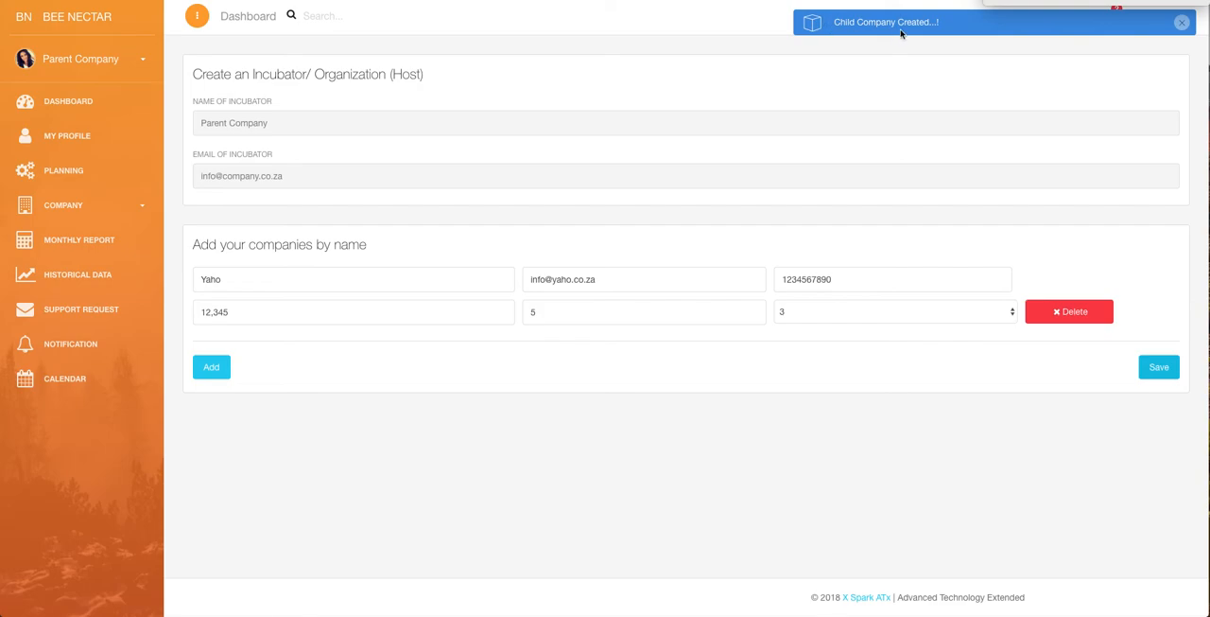
mouse_move(893, 156)
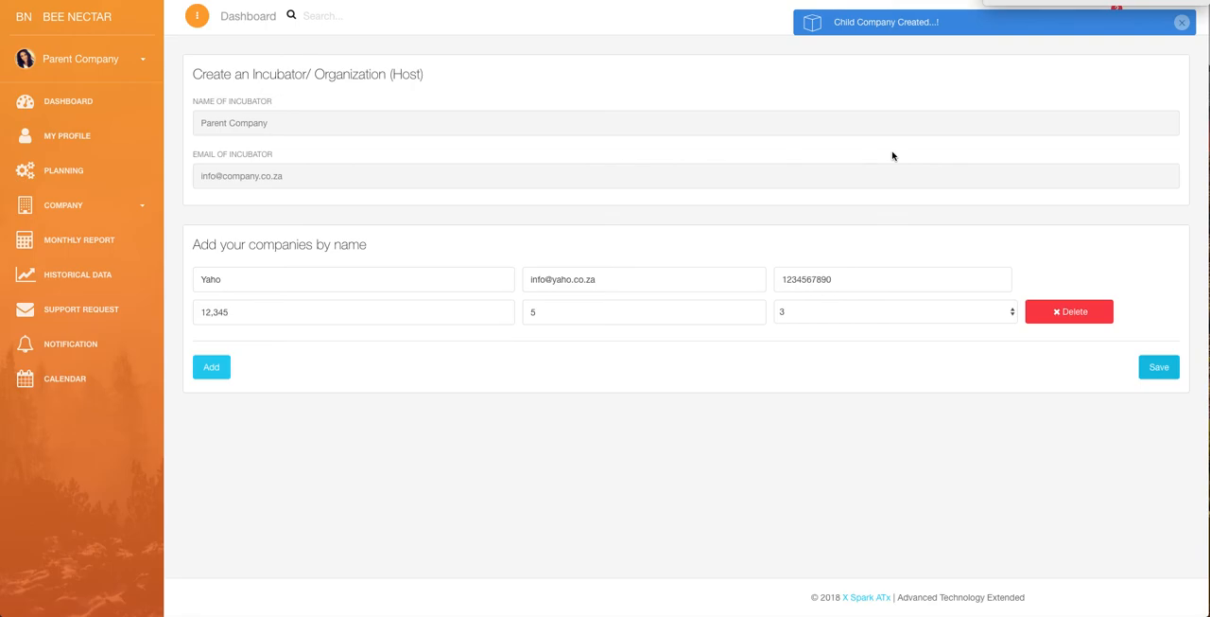
mouse_move(877, 157)
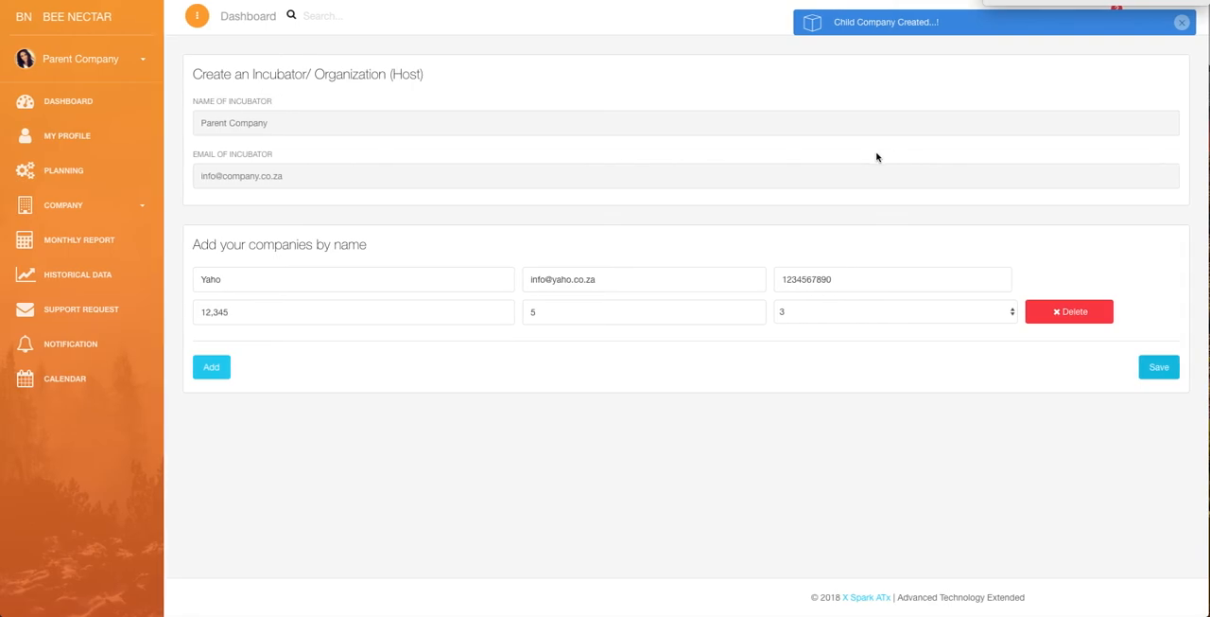
mouse_move(689, 122)
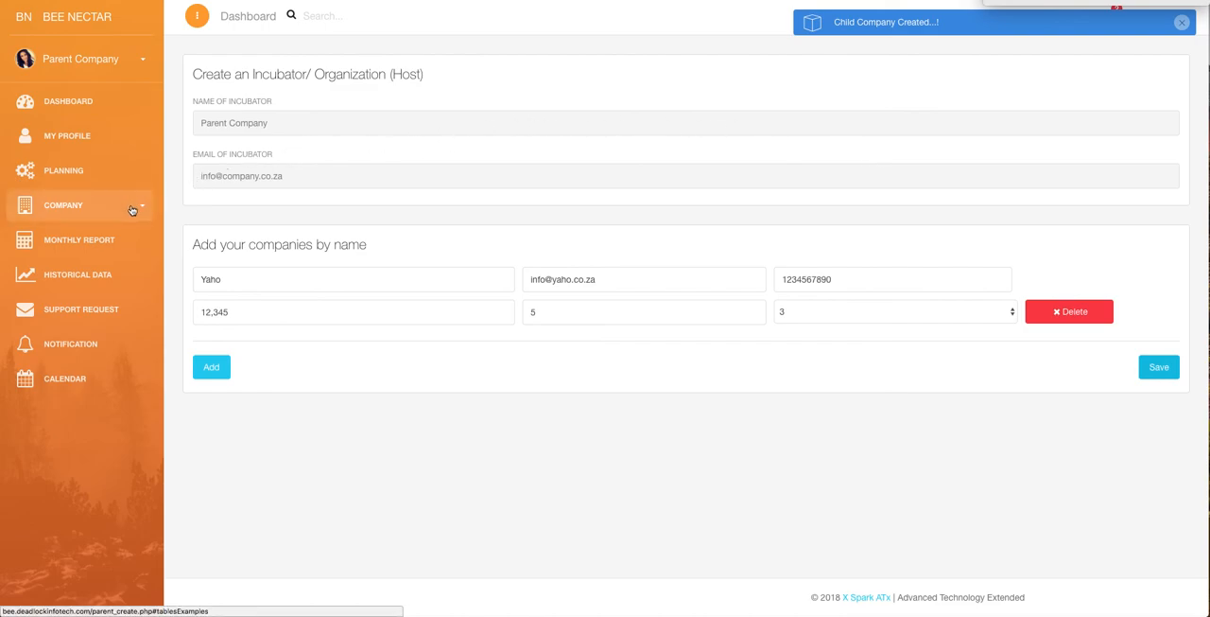
Show the Manage Company list, which now includes Yaho.
left_click(64, 204)
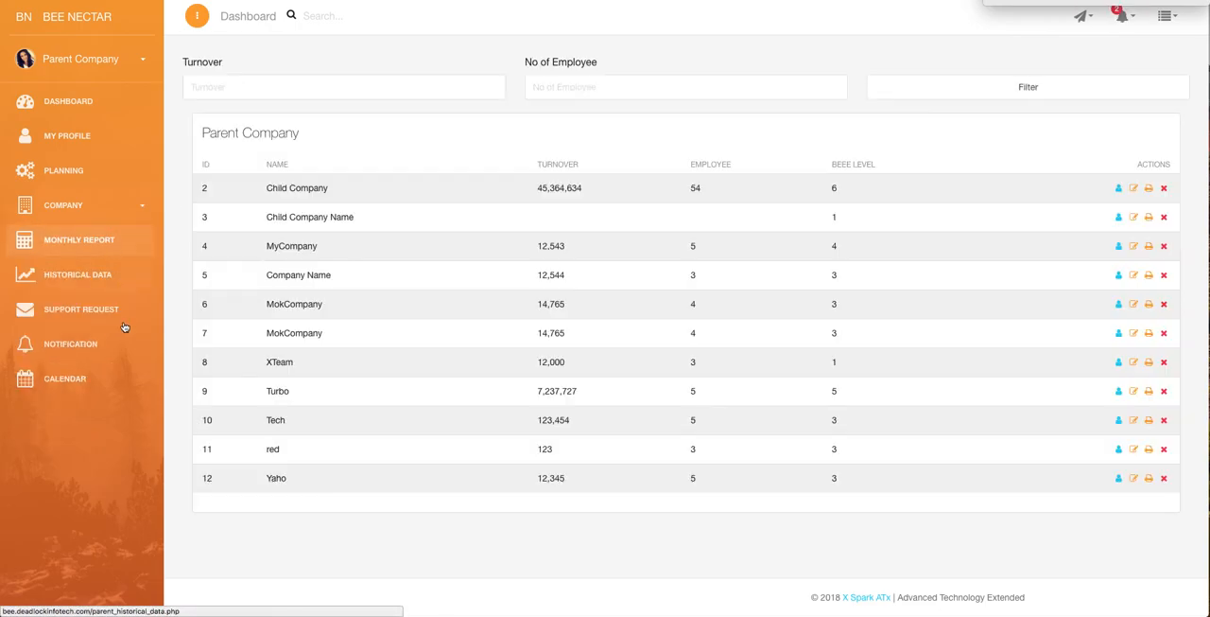
mouse_move(974, 503)
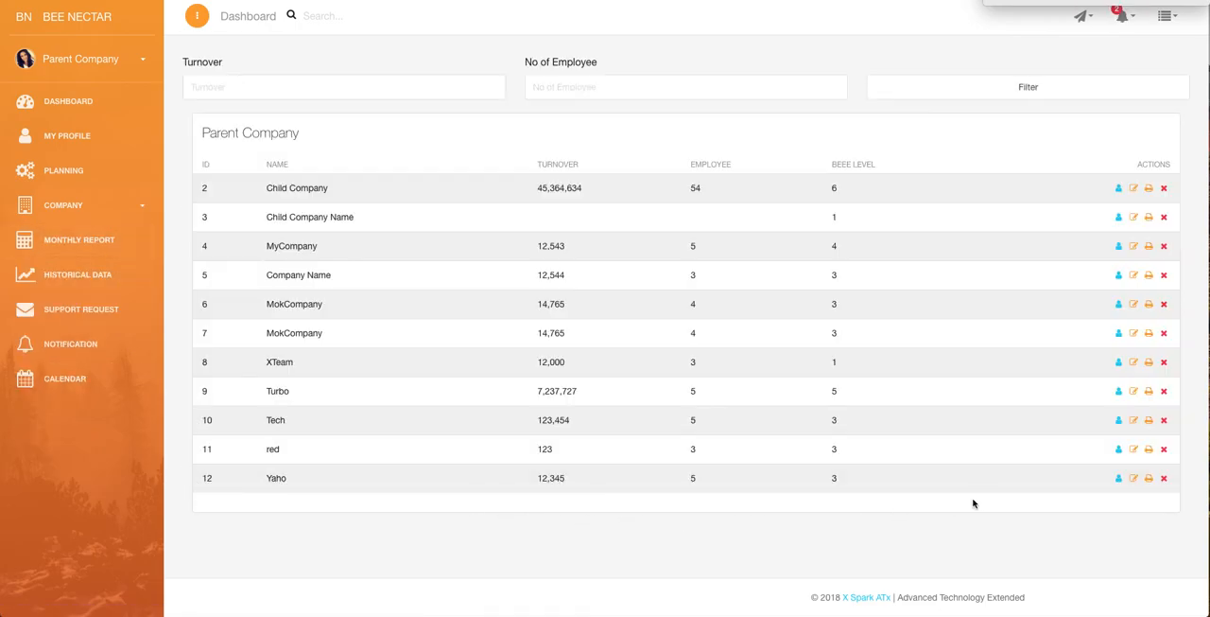
mouse_move(976, 499)
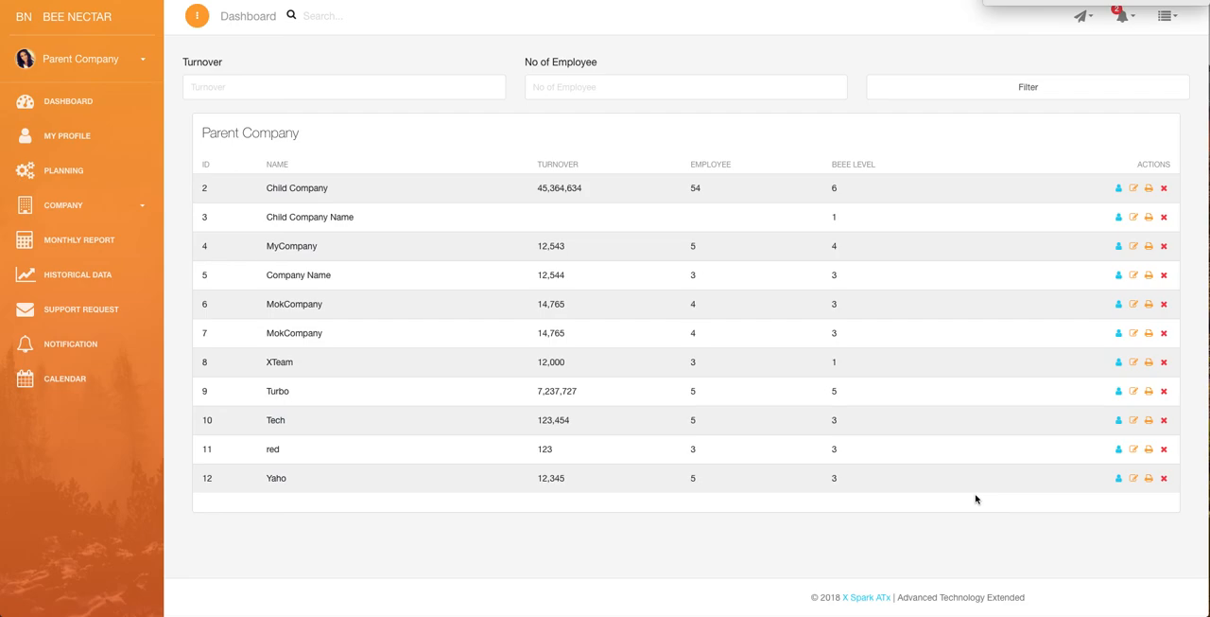